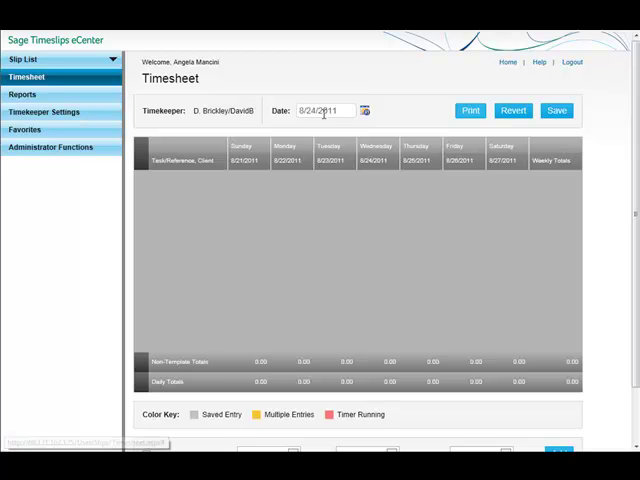
- Change the timesheet date to 8/18/2011 to load the 8/14–8/20/2011 week
left_click(366, 110)
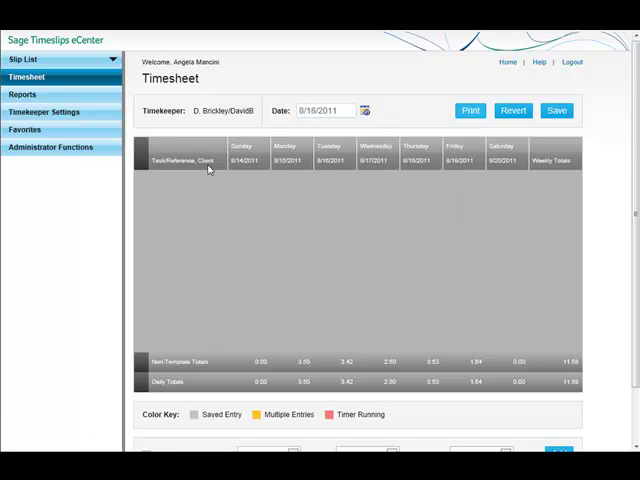
mouse_move(198, 182)
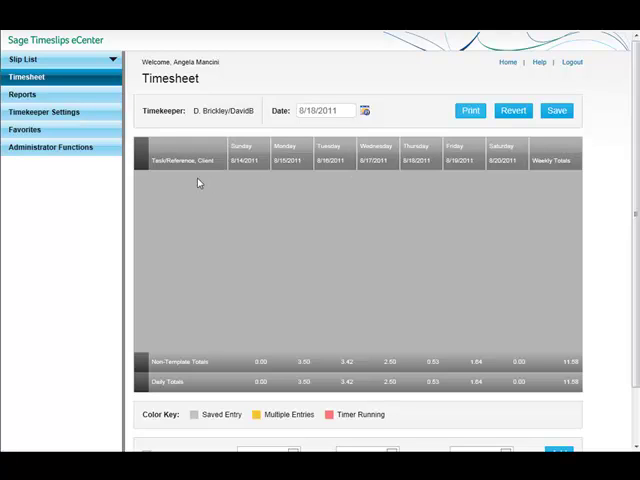
mouse_move(258, 168)
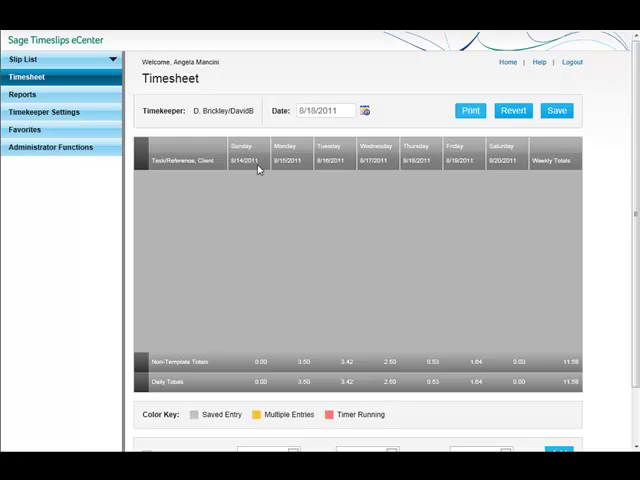
- Add a Draft/revise row for client ABC with reference None
scroll("down", 3)
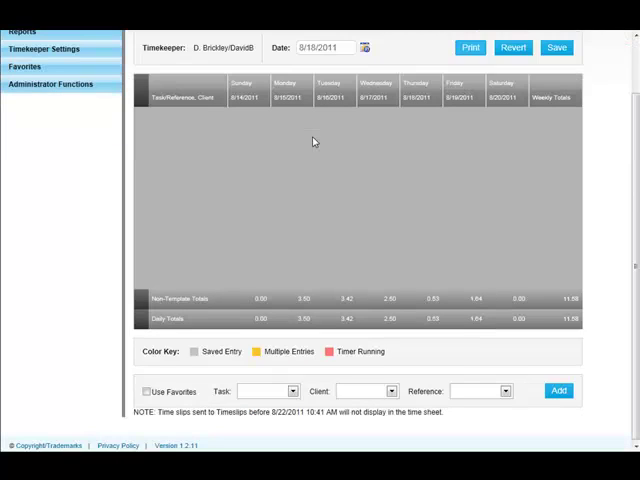
mouse_move(143, 393)
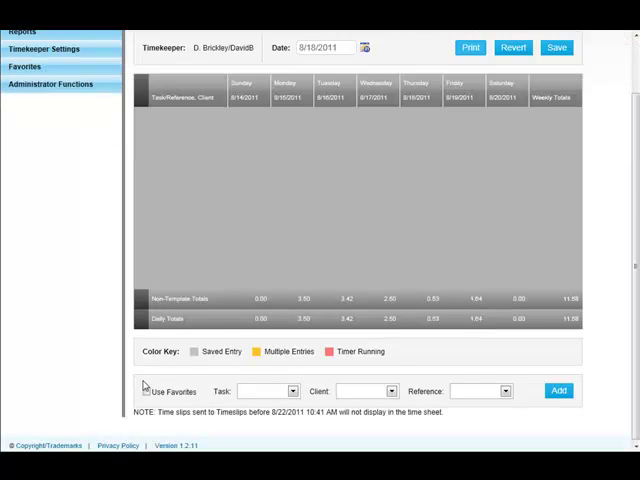
left_click(291, 391)
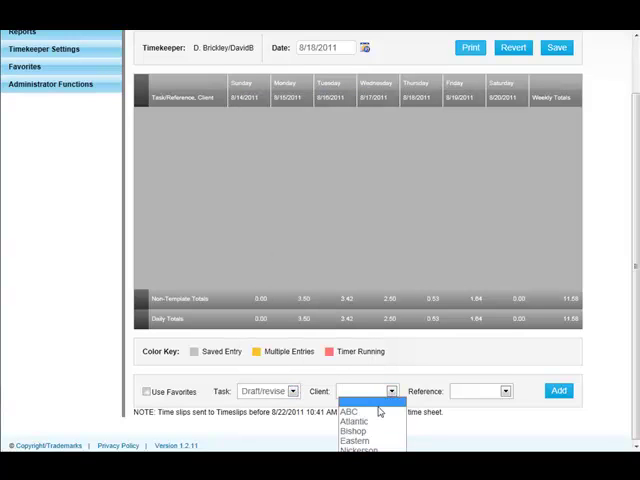
left_click(346, 413)
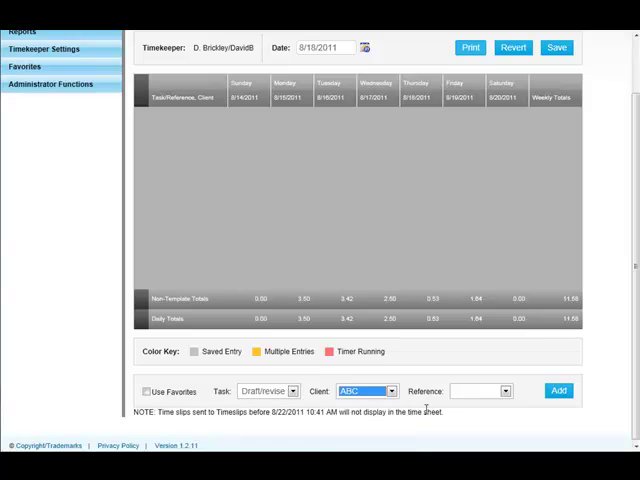
left_click(503, 390)
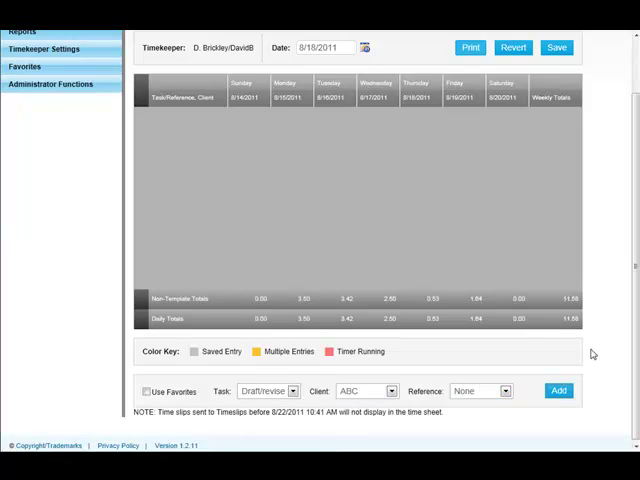
left_click(560, 391)
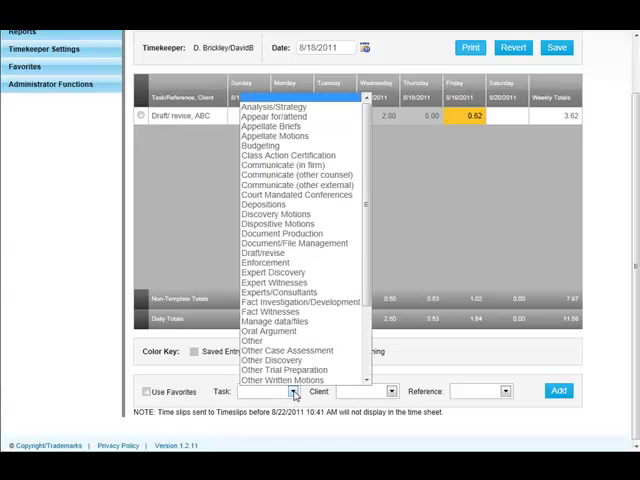
- Add Research rows for clients Bishop and Eastern
left_click(280, 391)
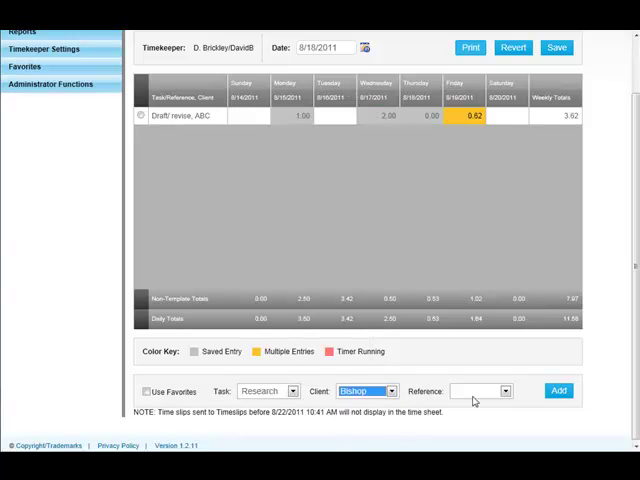
left_click(561, 391)
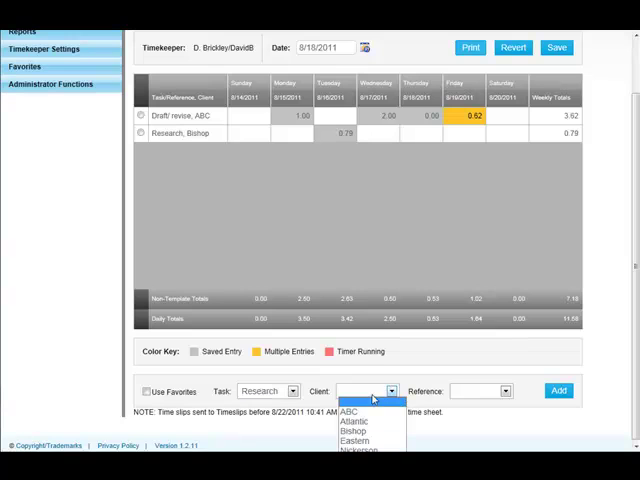
left_click(361, 439)
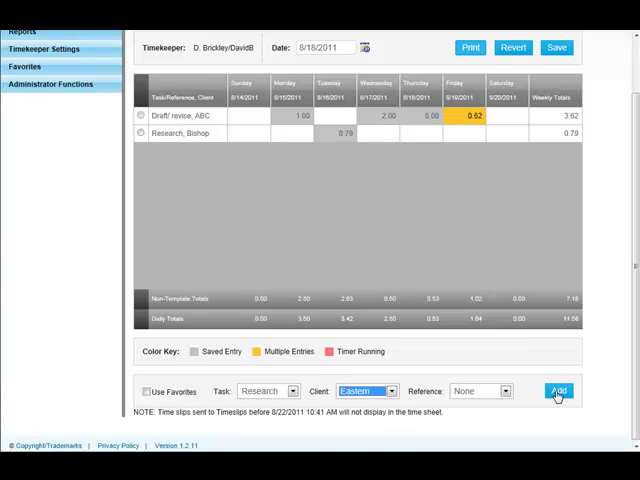
left_click(558, 392)
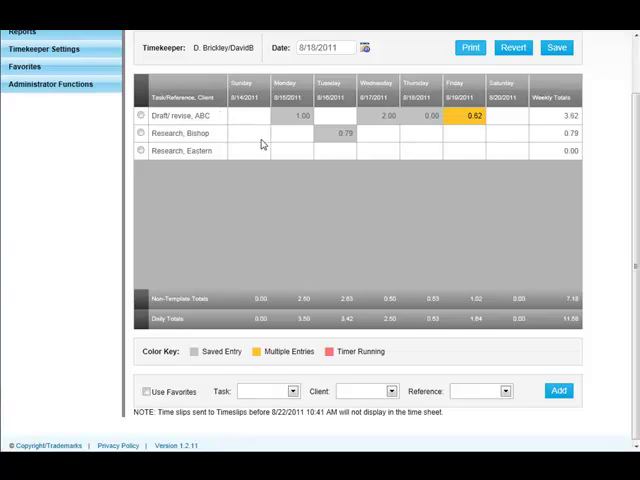
- Enter 0.75 hours in the Monday cell of the Research, Bishop row
left_click(140, 133)
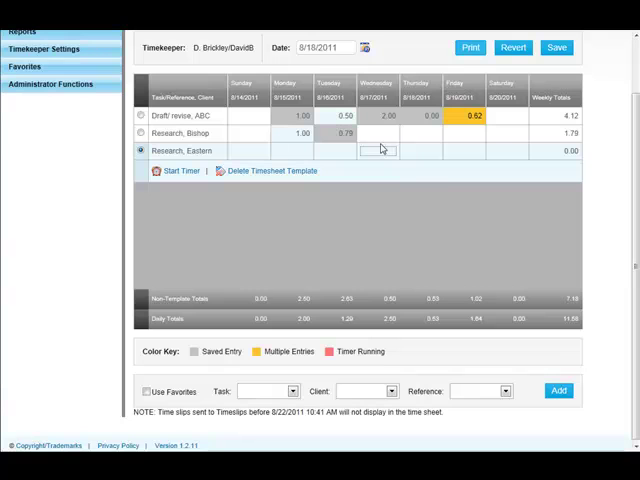
type(".75")
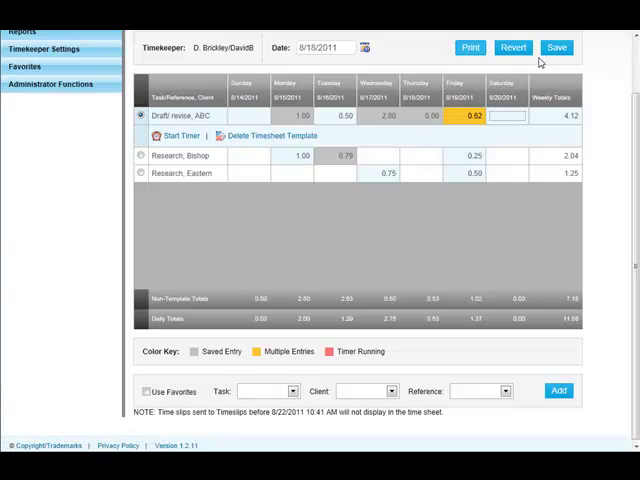
- Save the timesheet so the week's daily totals reach 14.58 hours
left_click(563, 48)
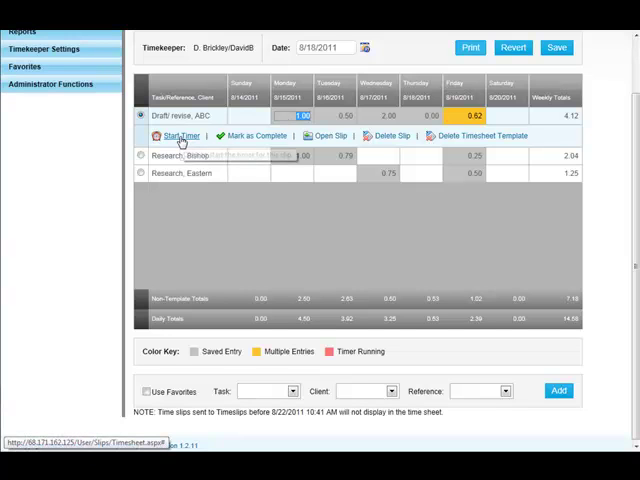
mouse_move(252, 135)
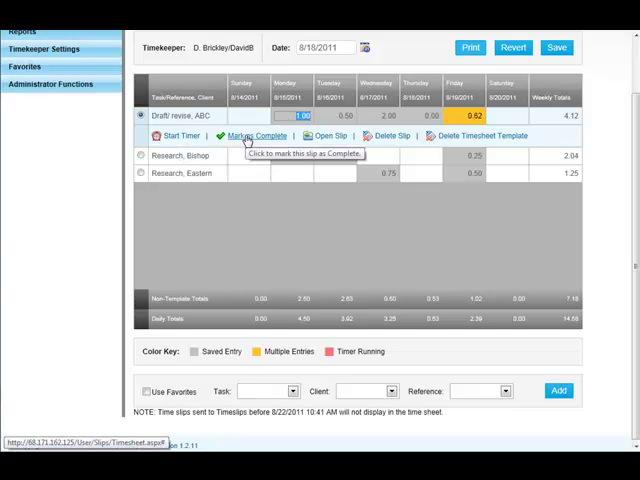
mouse_move(325, 136)
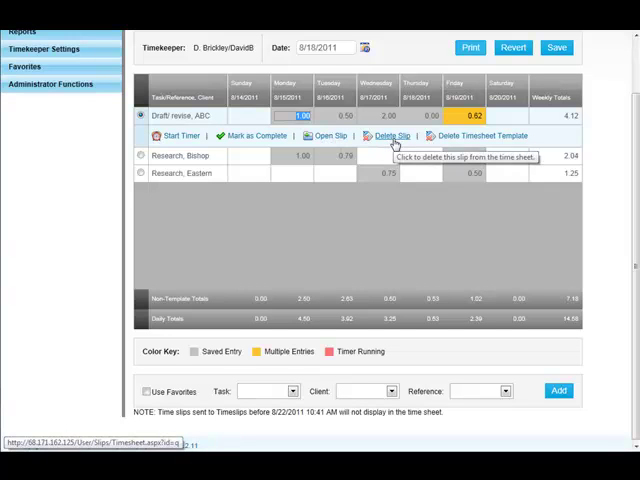
mouse_move(480, 135)
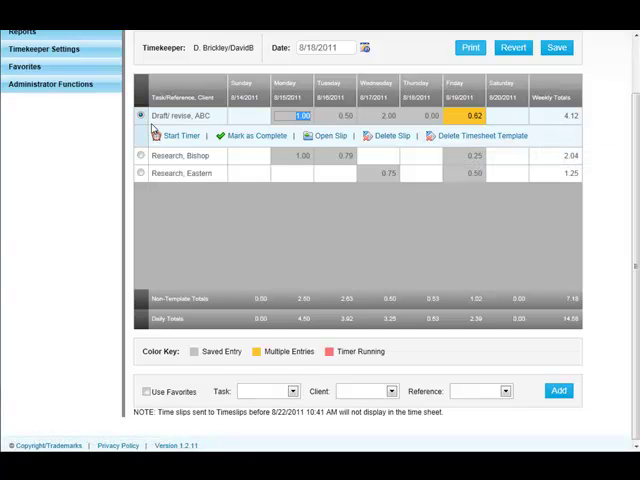
mouse_move(484, 136)
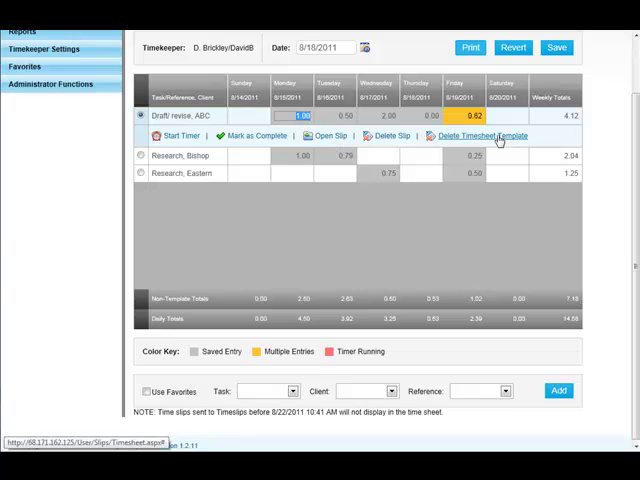
- Delete the Draft/revise, ABC timesheet template and confirm the deletion
left_click(480, 136)
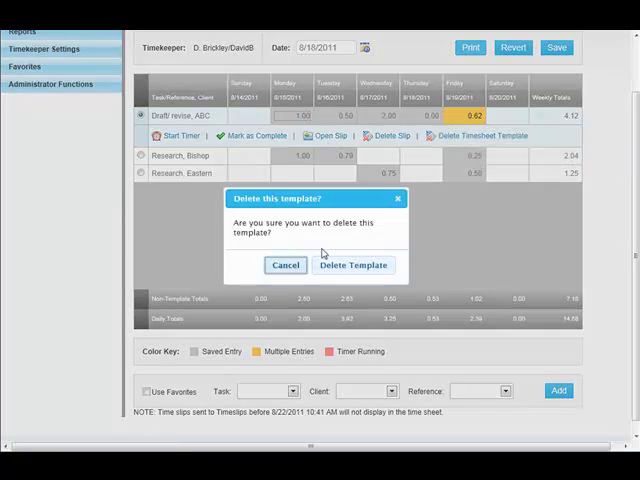
left_click(353, 265)
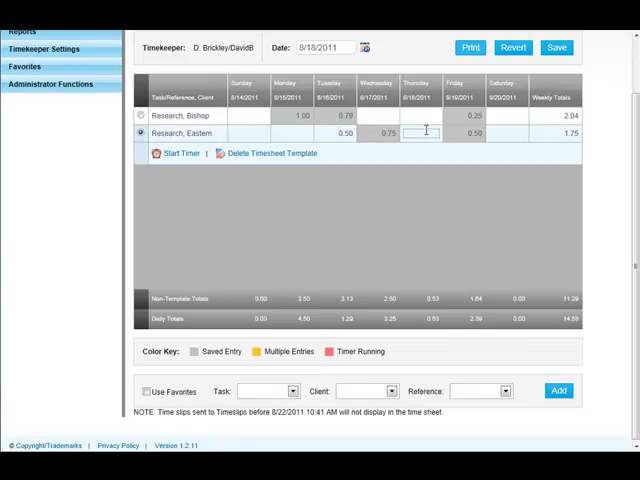
- Select the Eastern row's Wednesday 0.75 cell and delete that slip, leaving 1.00 total
left_click(345, 133)
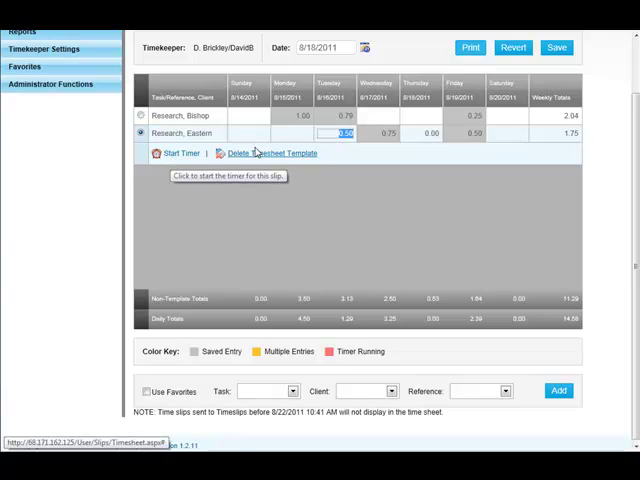
mouse_move(270, 153)
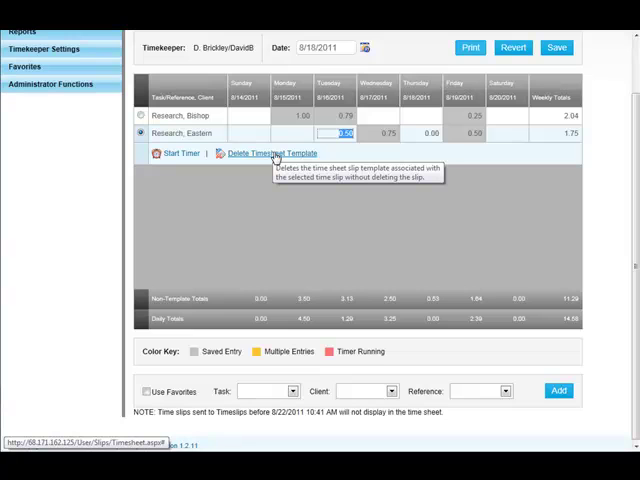
left_click(388, 132)
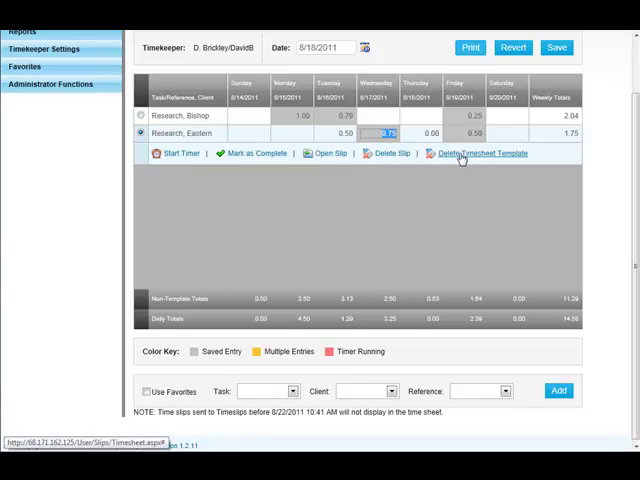
mouse_move(481, 153)
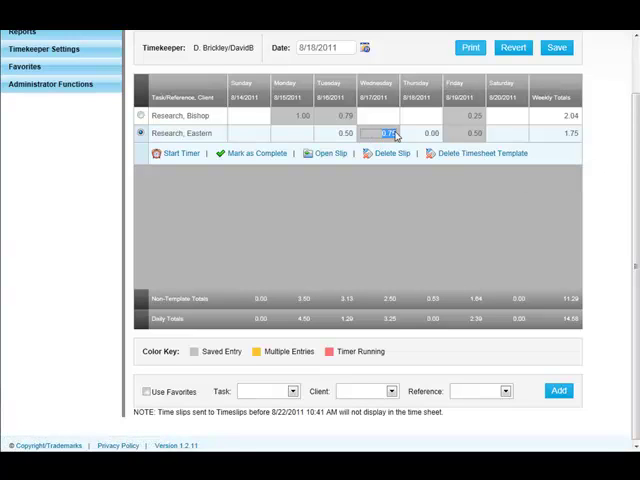
left_click(393, 153)
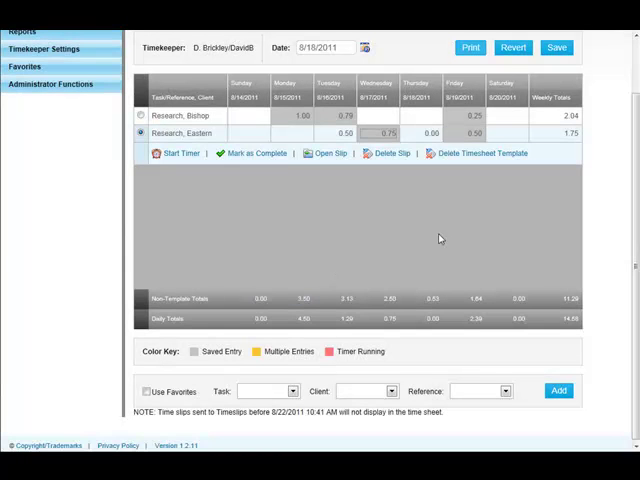
left_click(392, 153)
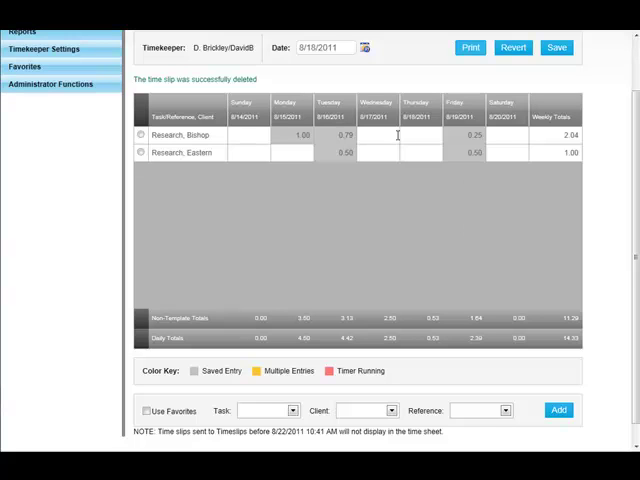
mouse_move(513, 49)
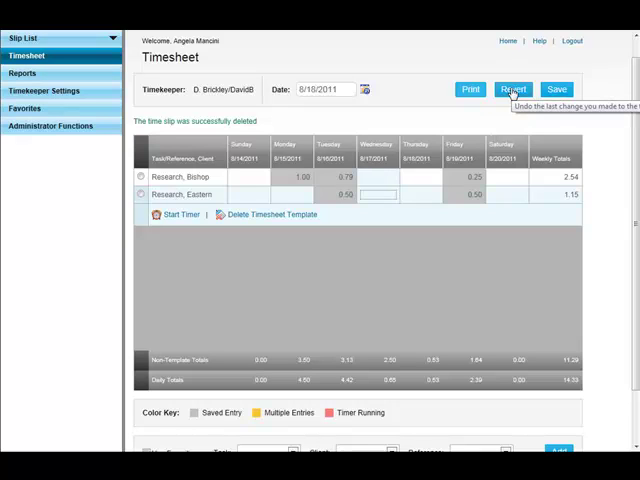
mouse_move(448, 190)
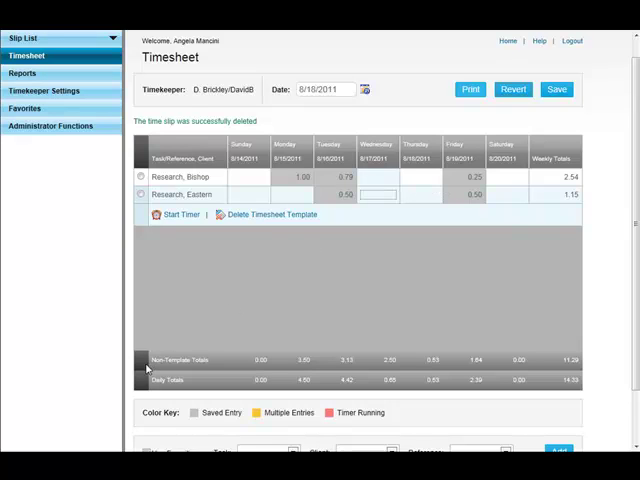
mouse_move(218, 362)
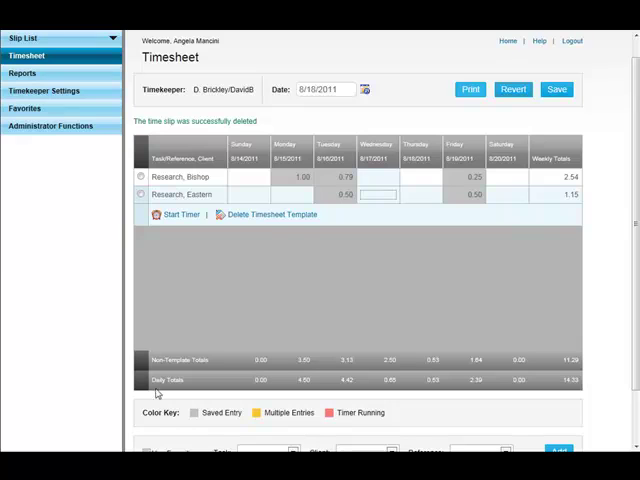
mouse_move(327, 195)
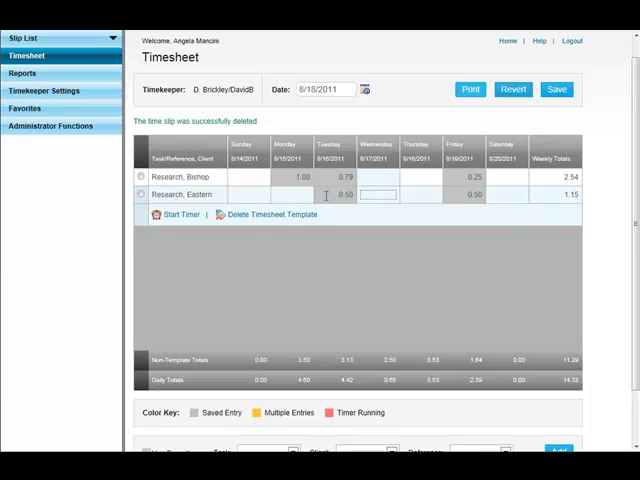
mouse_move(349, 343)
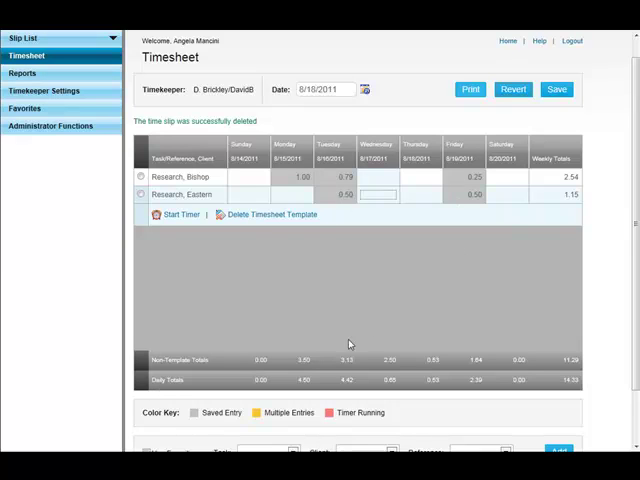
mouse_move(297, 390)
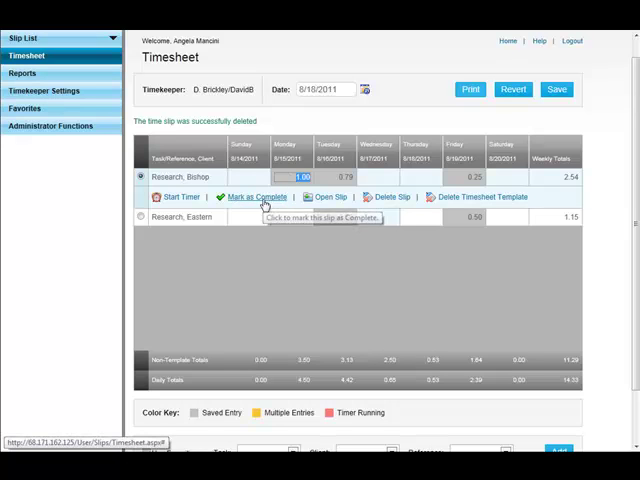
- Mark Bishop research's Monday 1.00 and Friday 0.25 slips as complete
left_click(252, 196)
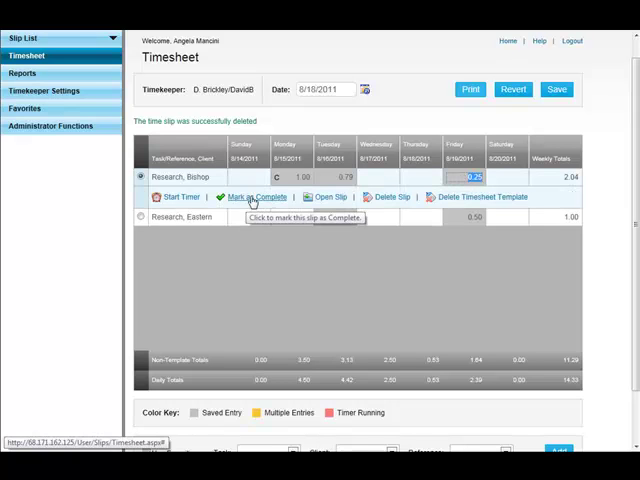
left_click(246, 197)
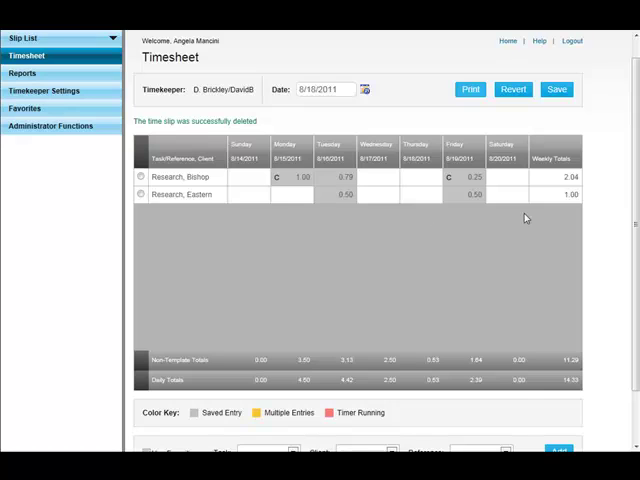